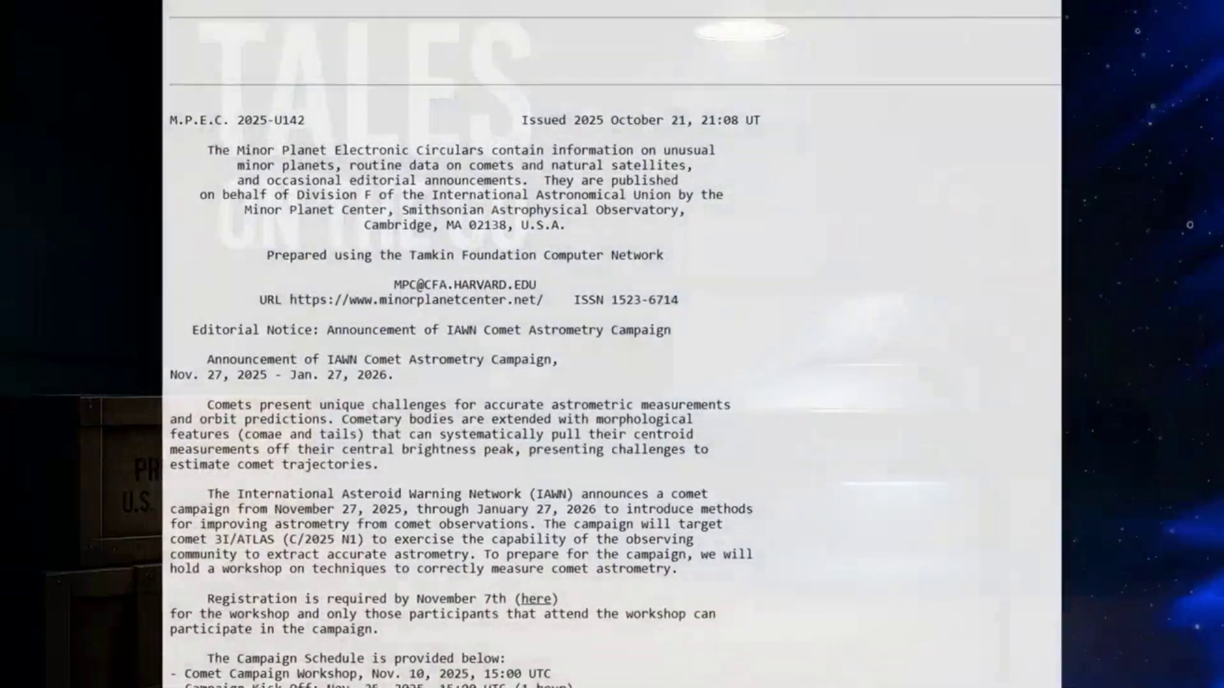
scroll(up, 3)
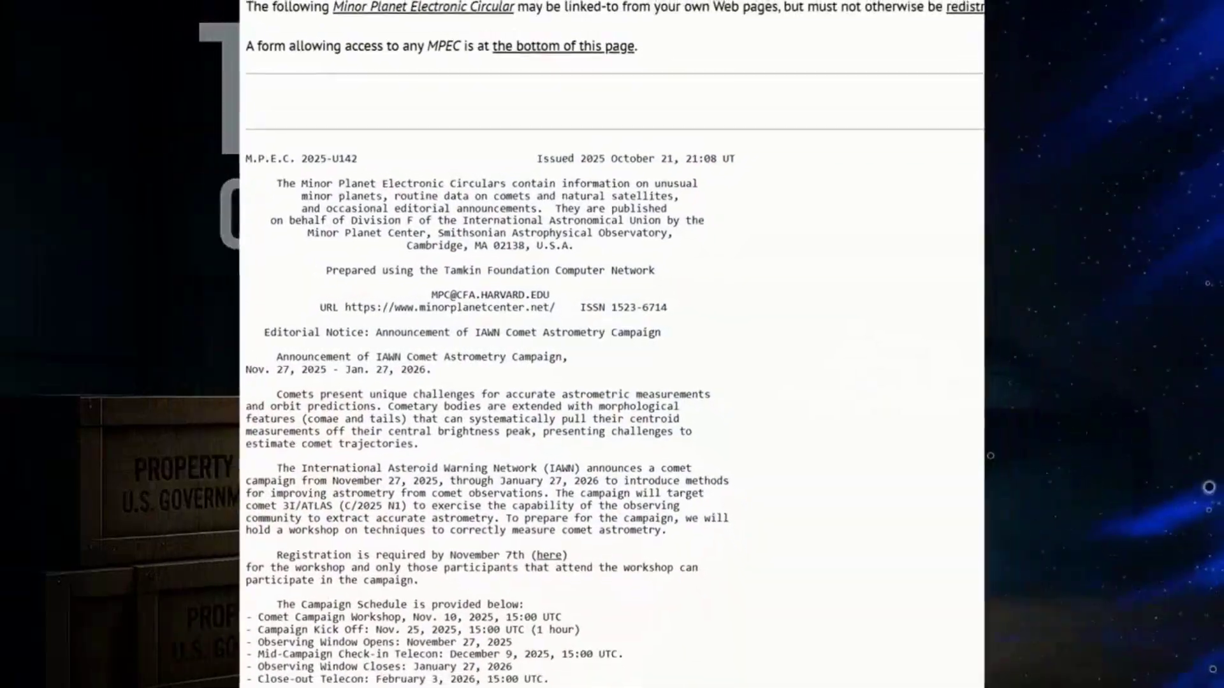
scroll(up, 3)
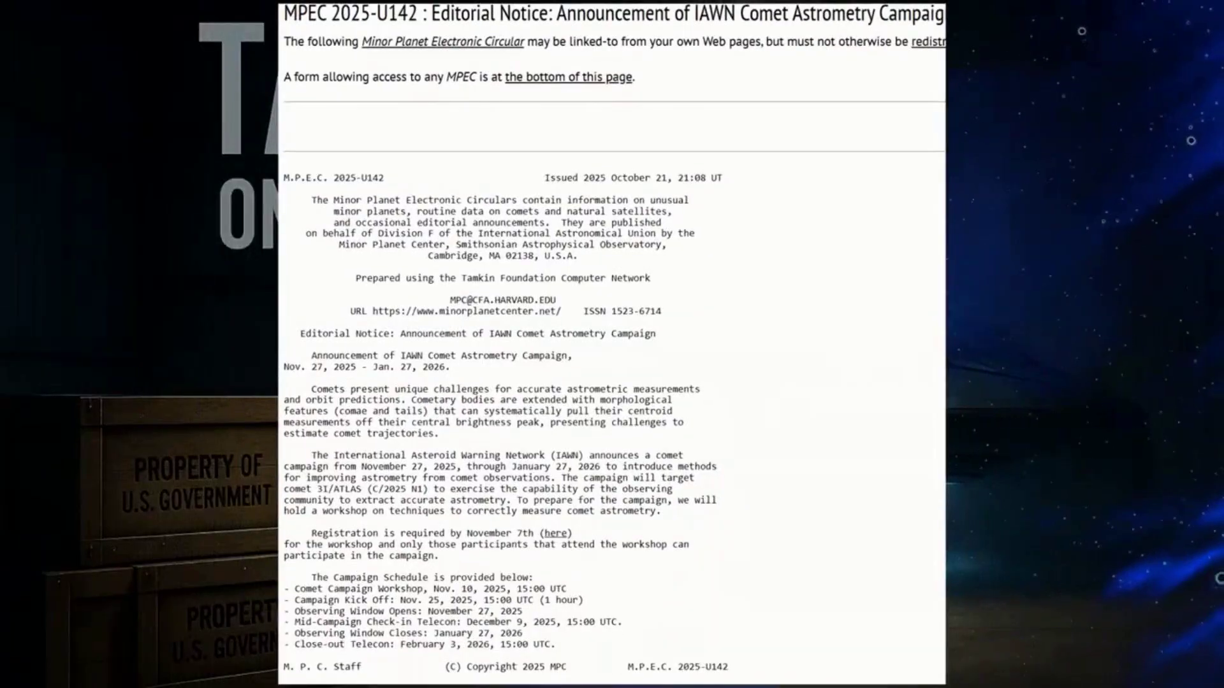